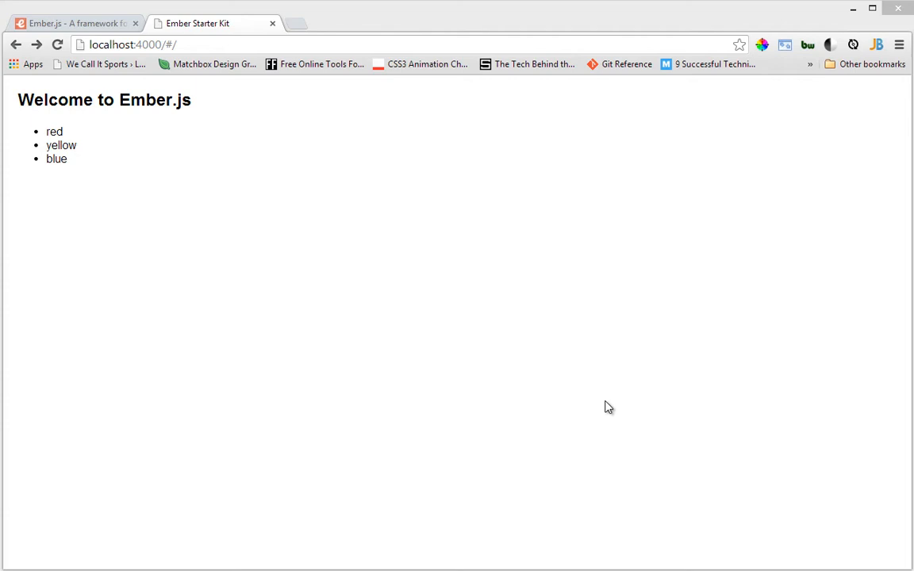
Step: Show app.js in WebStorm and highlight the secondPage route name in App.Router.map
click(133, 44)
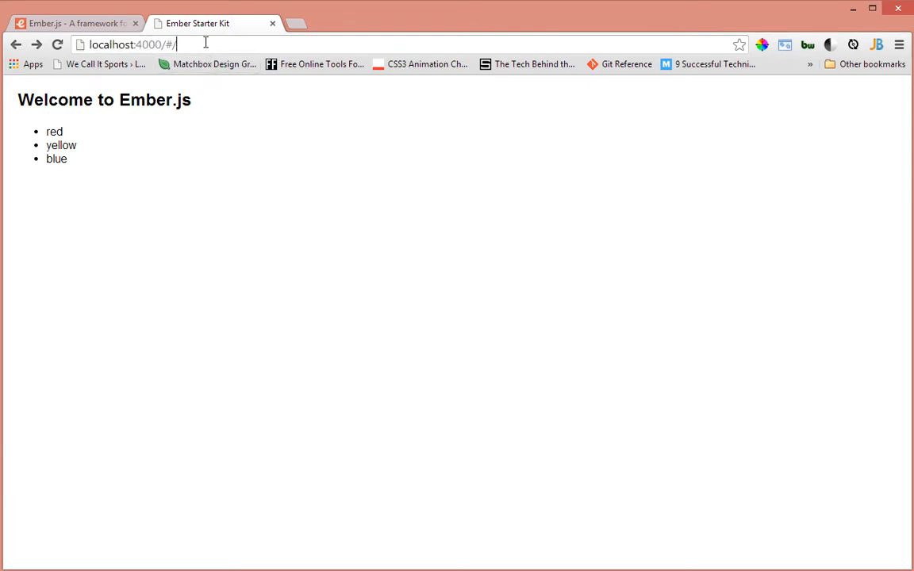
mouse_move(590, 413)
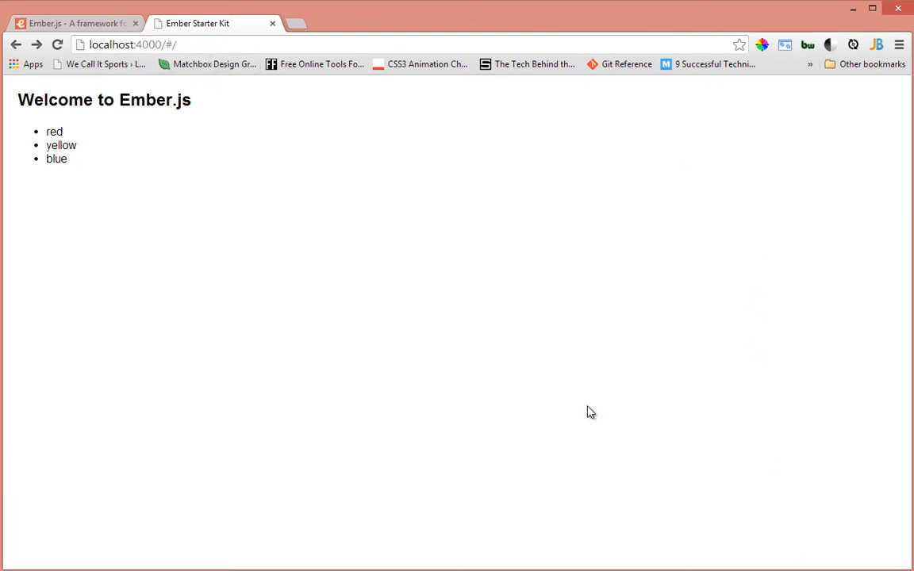
mouse_move(224, 197)
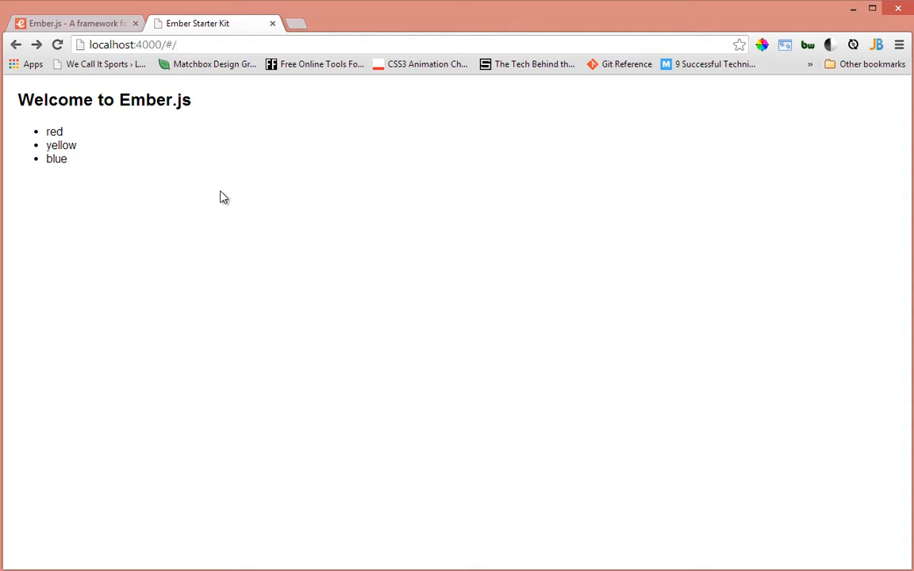
mouse_move(635, 354)
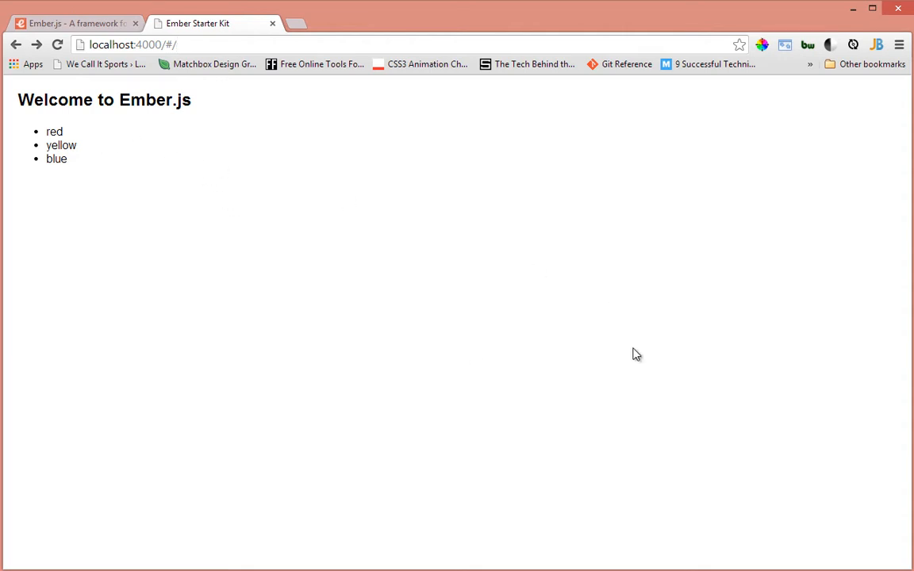
mouse_move(643, 374)
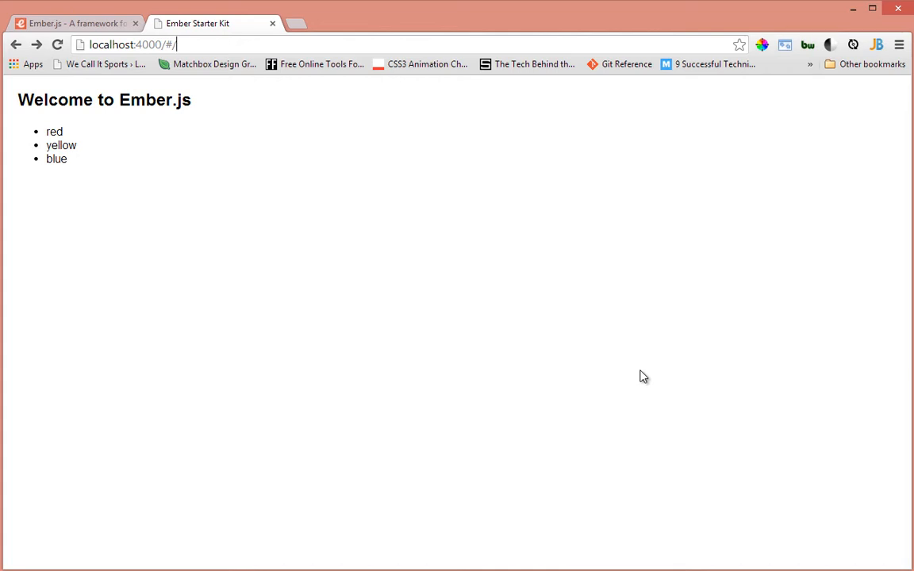
mouse_move(648, 378)
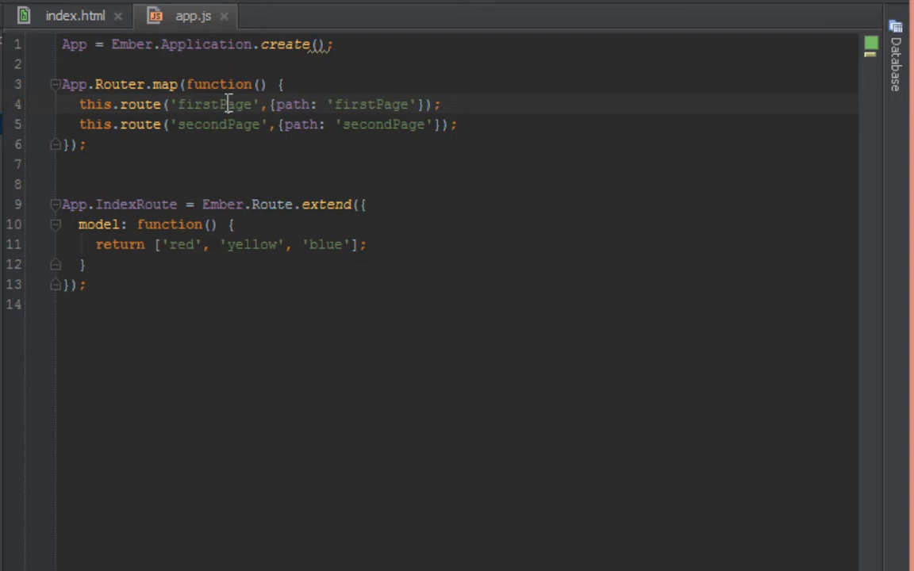
double_click(216, 124)
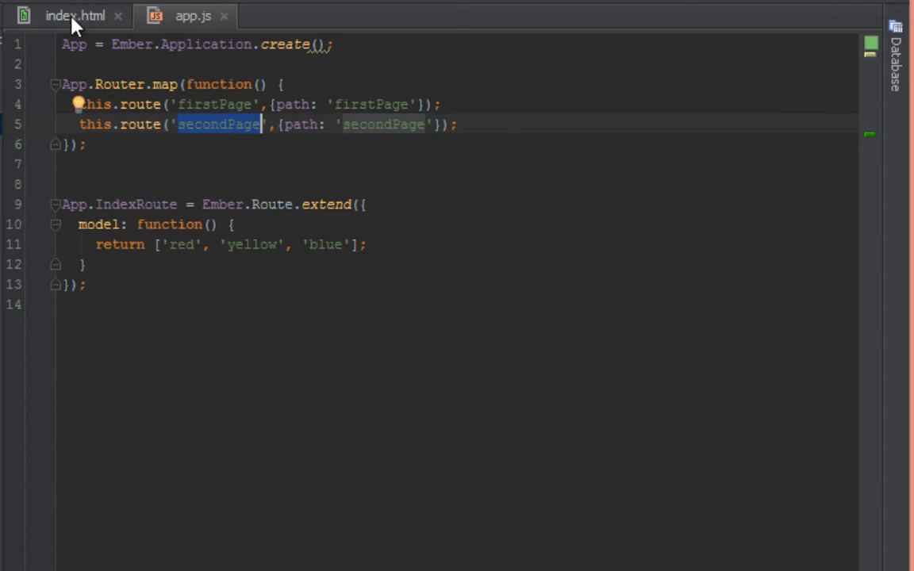
Step: Show index.html and highlight the firstPage and secondPage template ids
click(75, 16)
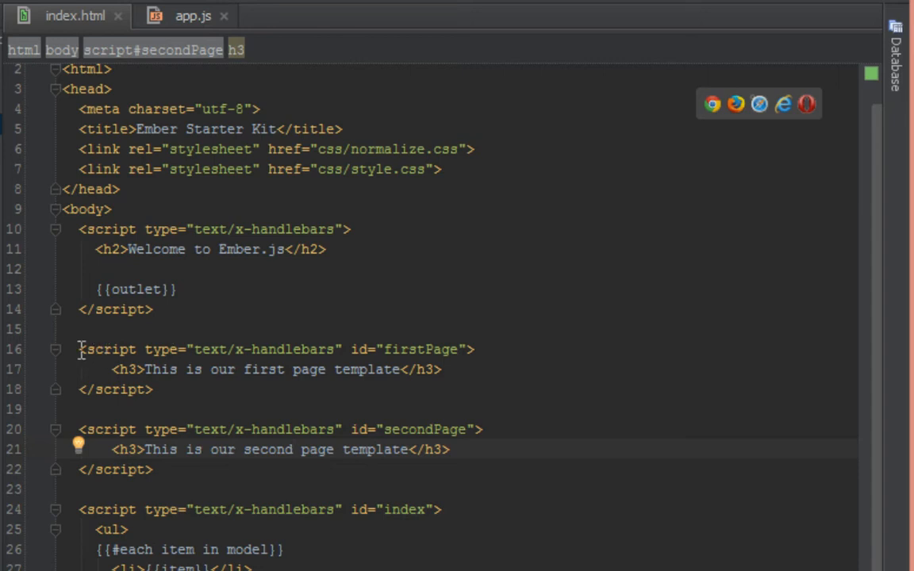
double_click(422, 349)
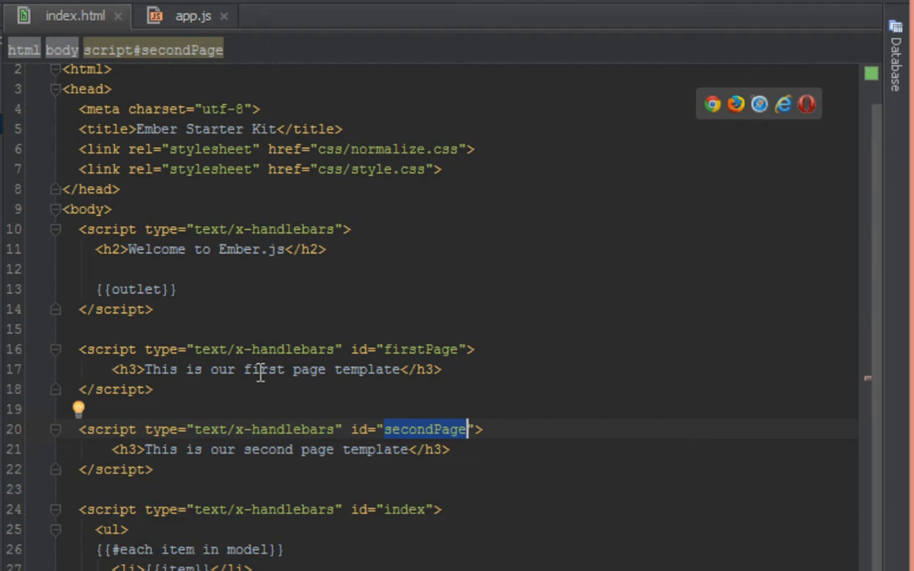
double_click(264, 370)
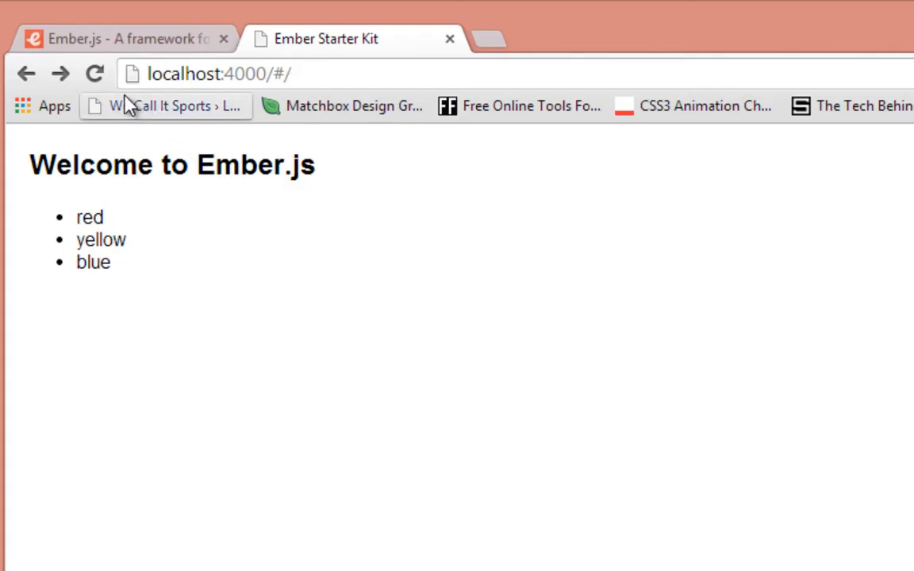
mouse_move(482, 309)
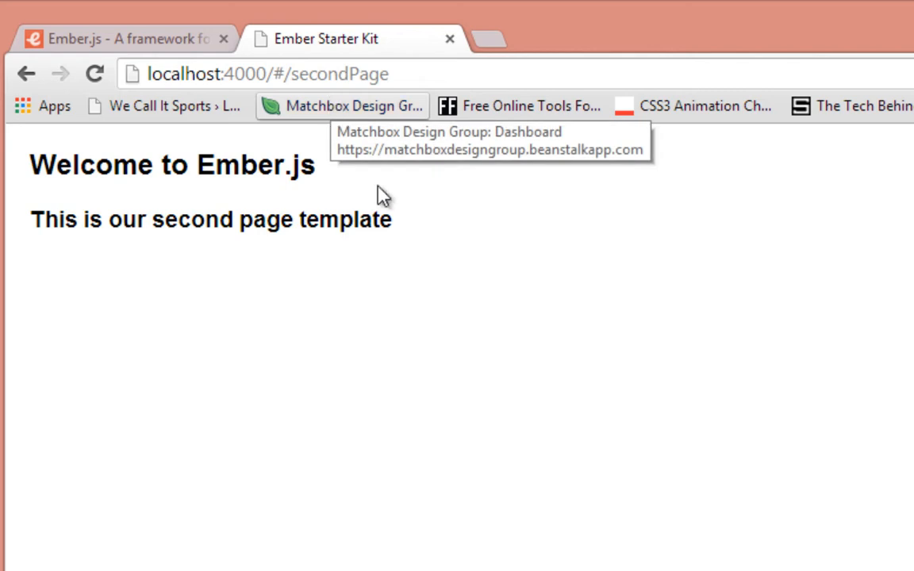
Step: Navigate Chrome to localhost:4000/#/secondPage so the second page template renders
click(267, 75)
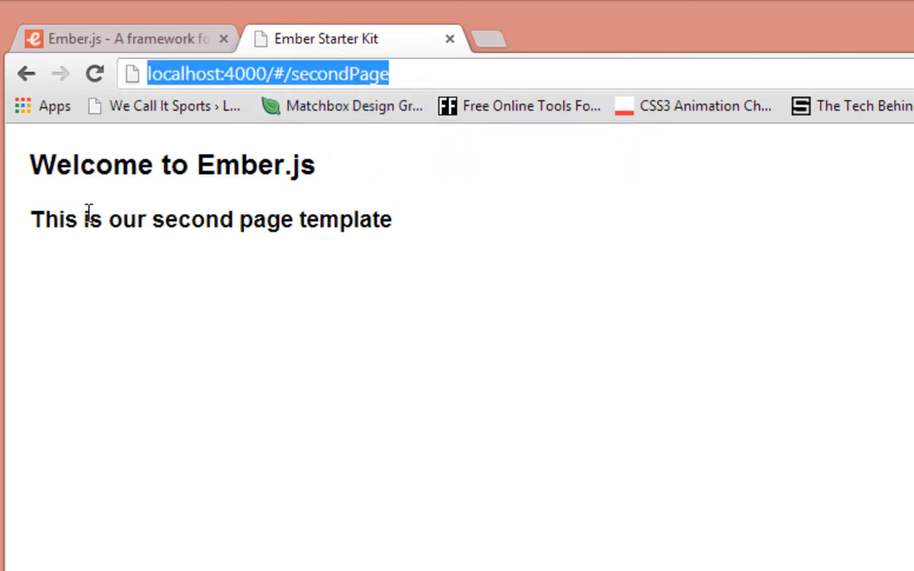
double_click(346, 219)
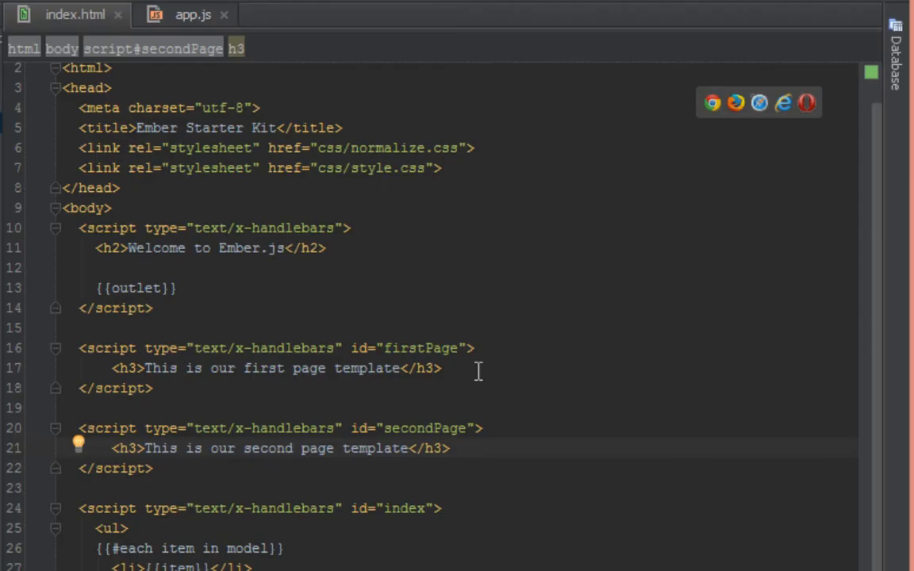
mouse_move(467, 381)
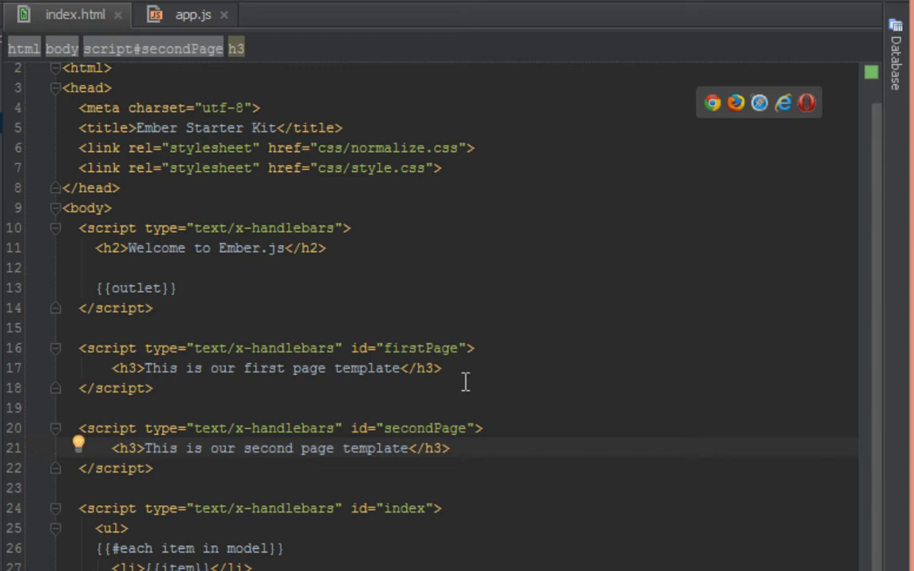
mouse_move(155, 273)
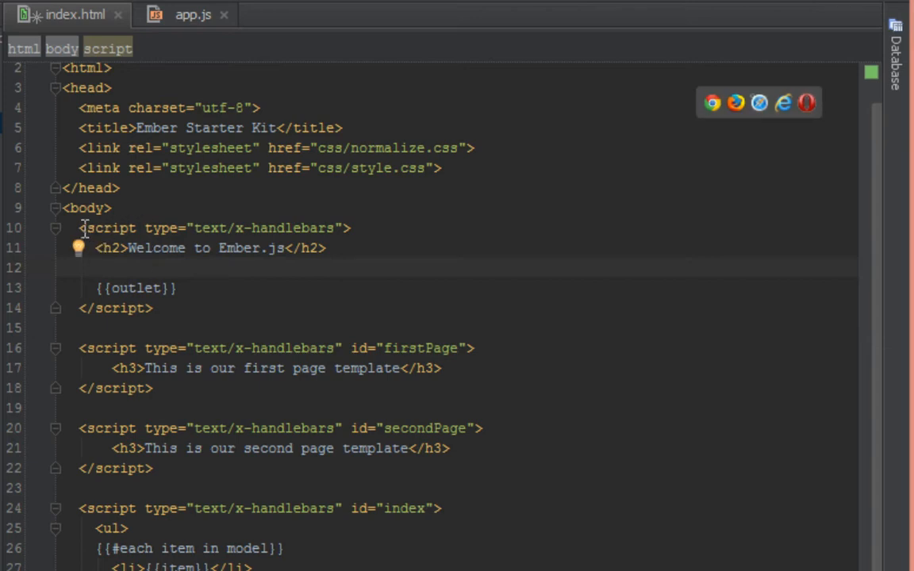
drag(81, 228, 156, 308)
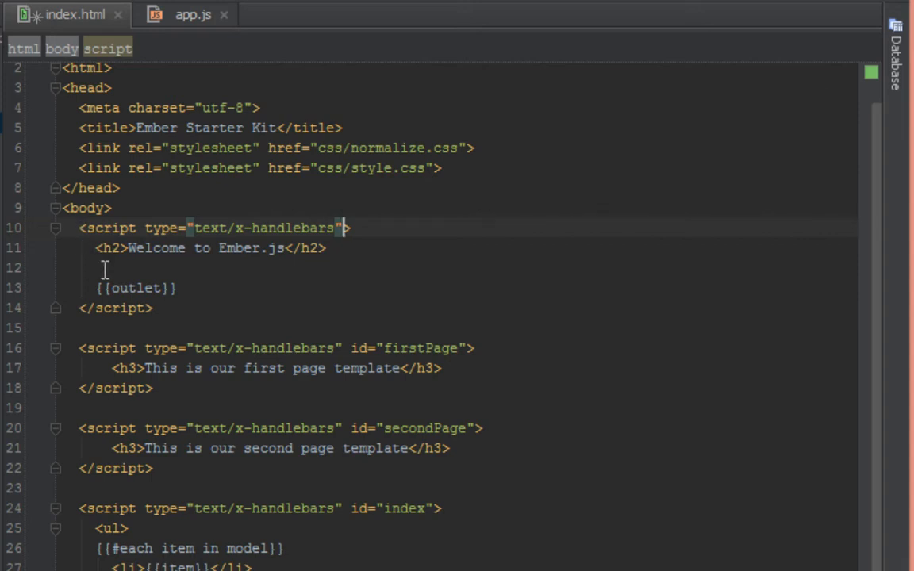
mouse_move(213, 327)
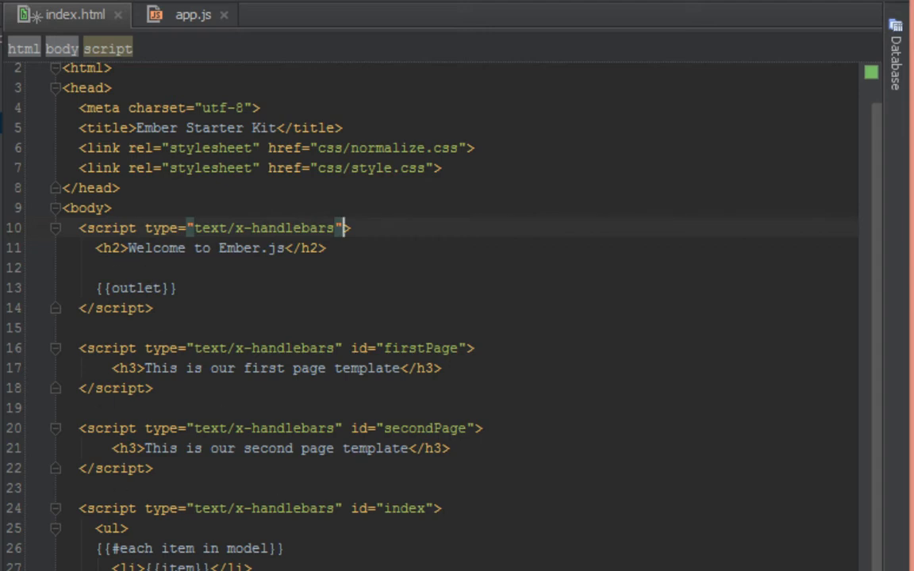
double_click(425, 428)
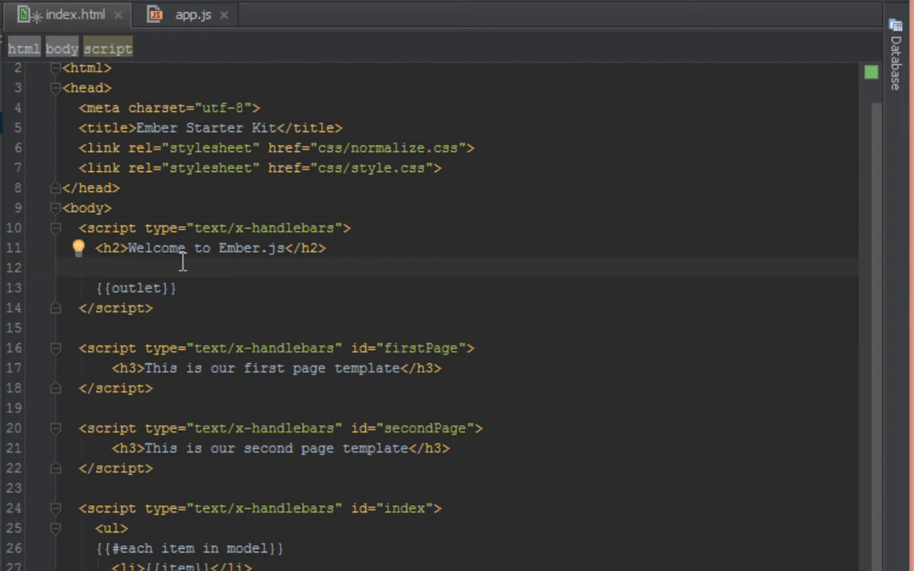
Step: Write {{#link-to 'firstPage'}}First Page{{/link-to}} in a paragraph under the welcome heading
click(95, 269)
text(<p></p>)
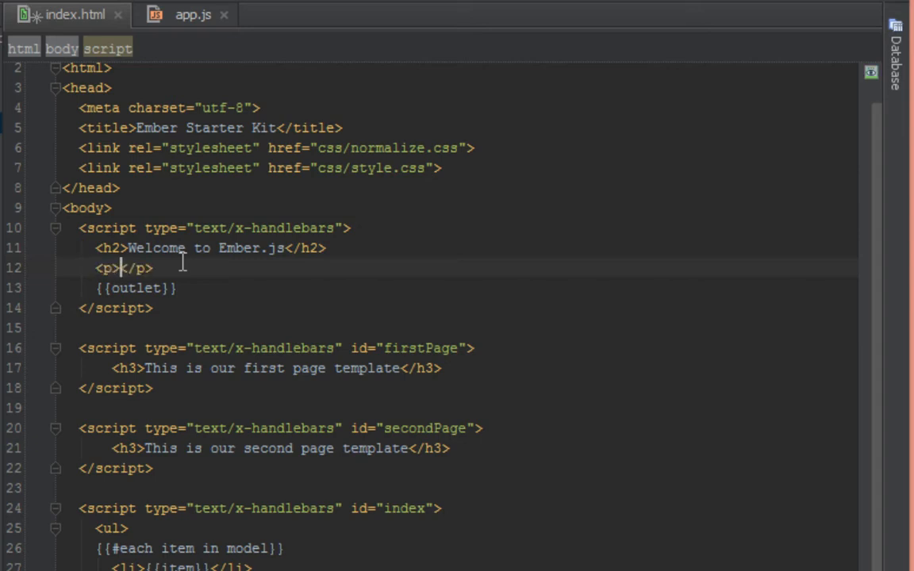
click(117, 268)
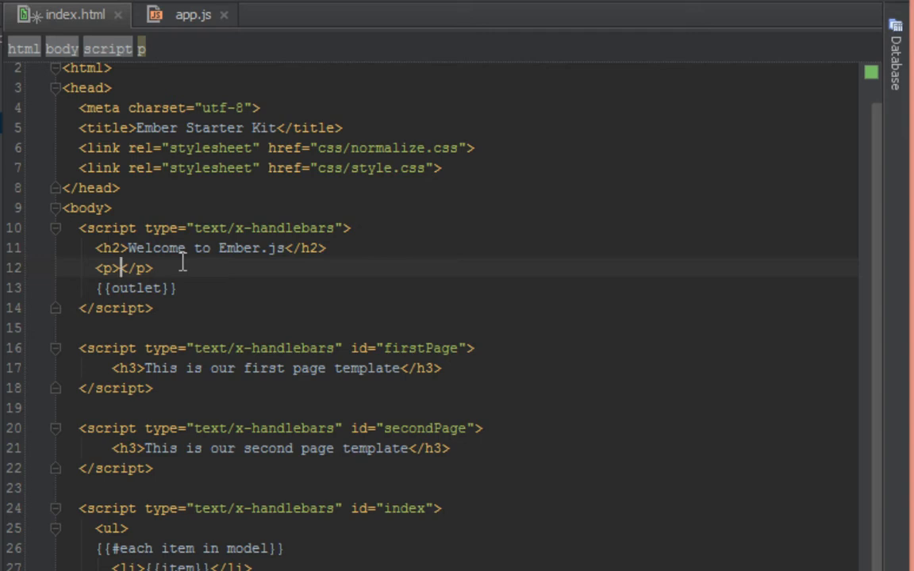
text({{)
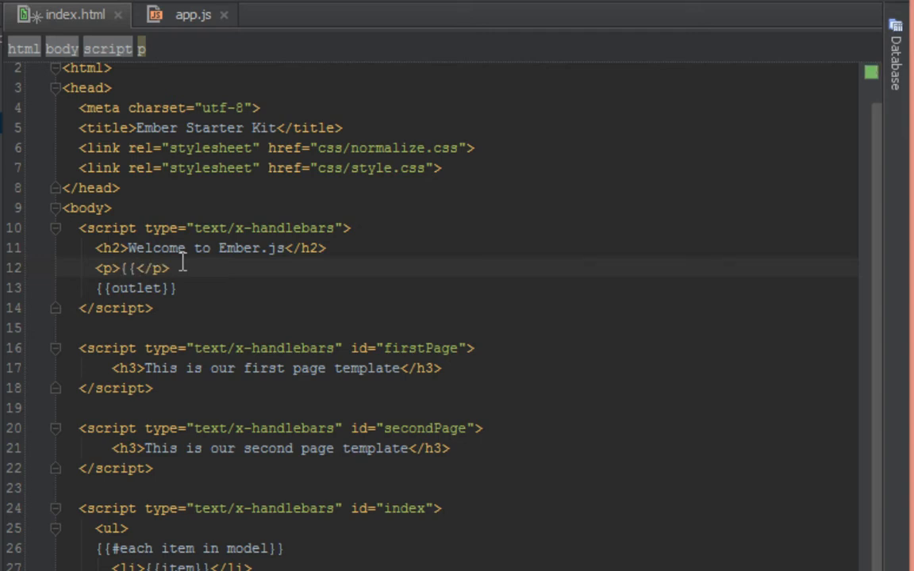
text(#)
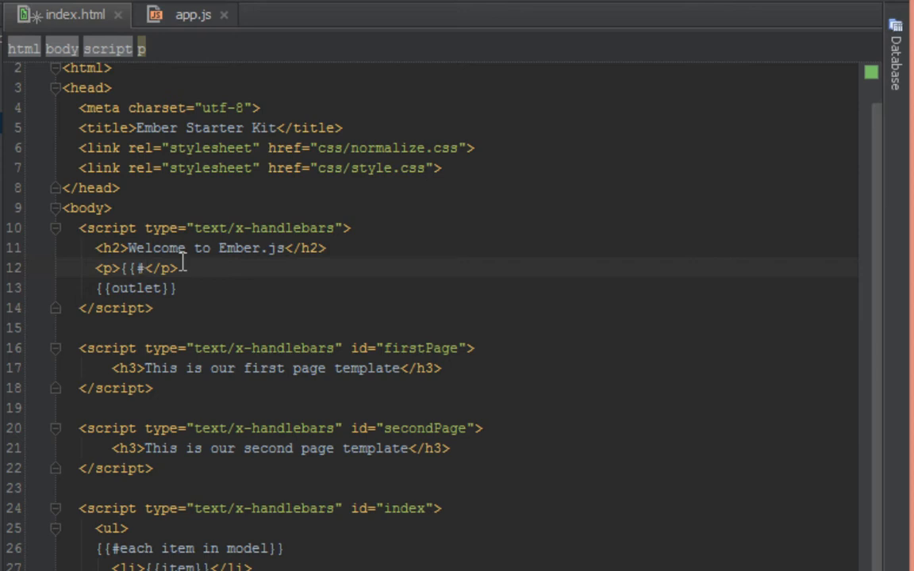
text(link-to)
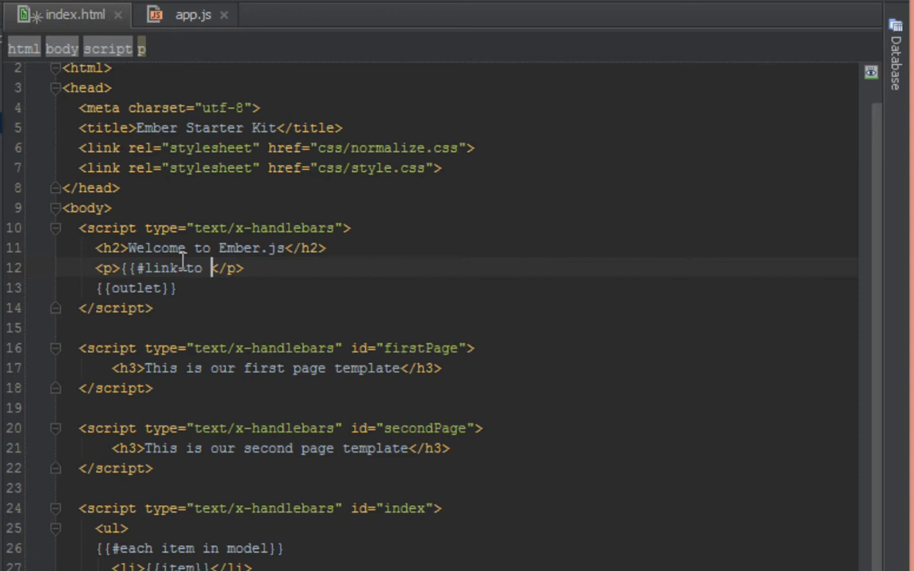
text(''}})
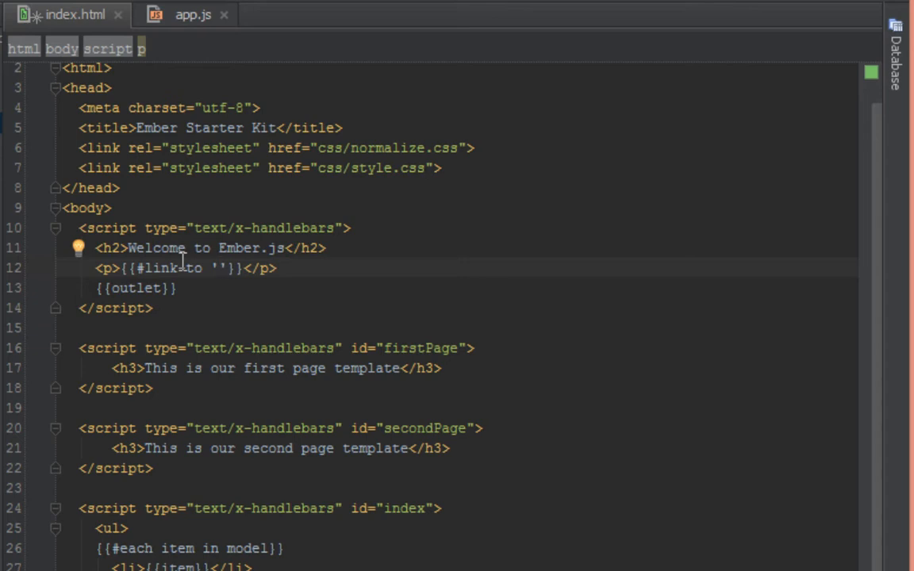
text(first)
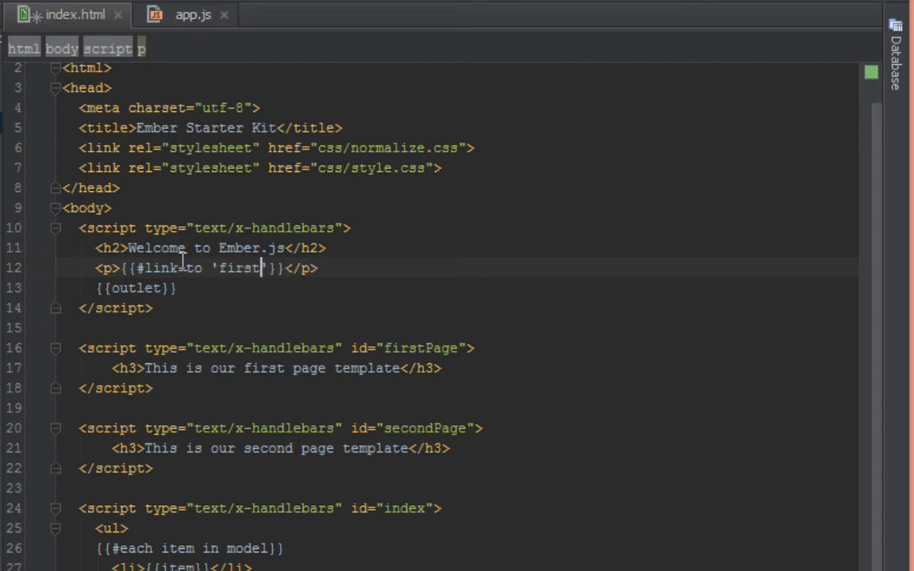
text(R)
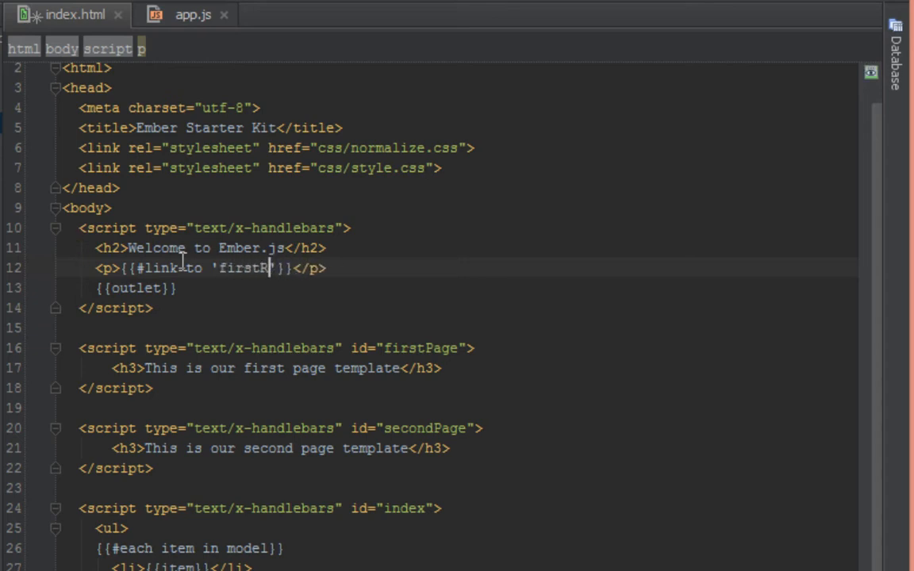
text(age)
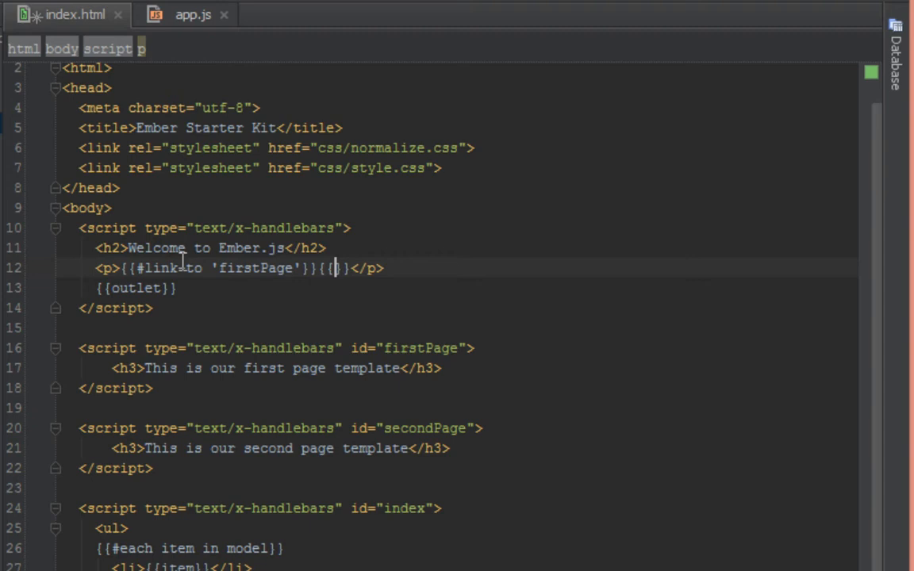
text(/link-to)
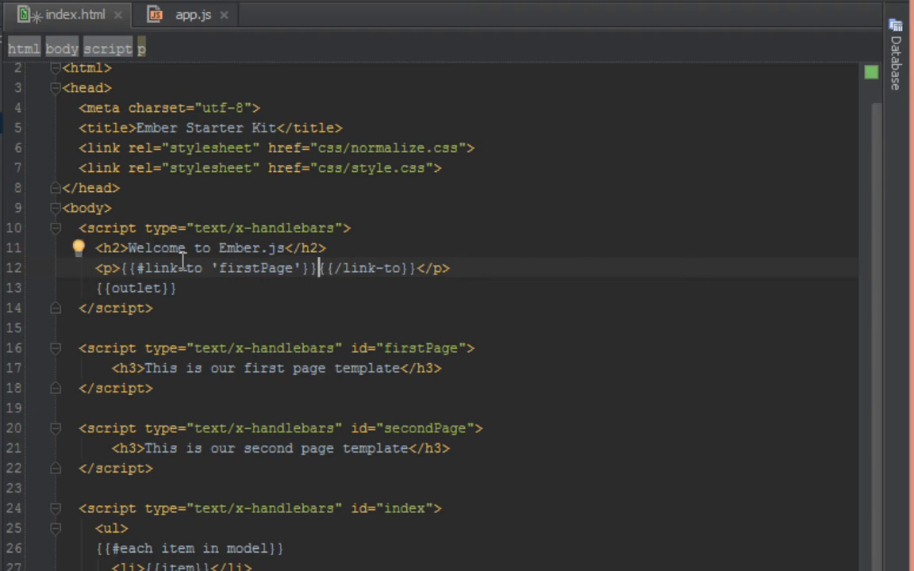
text(First Page)
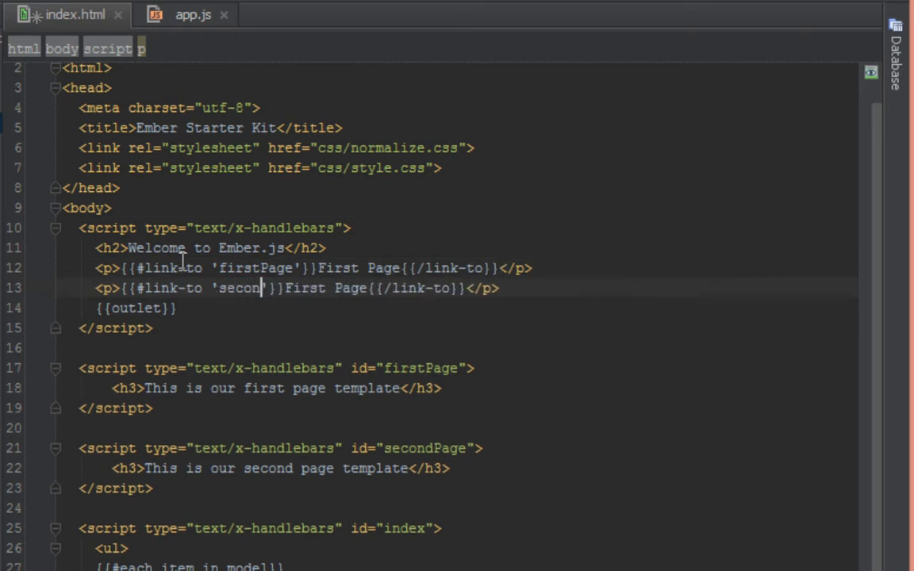
Step: Duplicate the line and change it to link-to 'secondPage' with text Second Page
text(dPage)
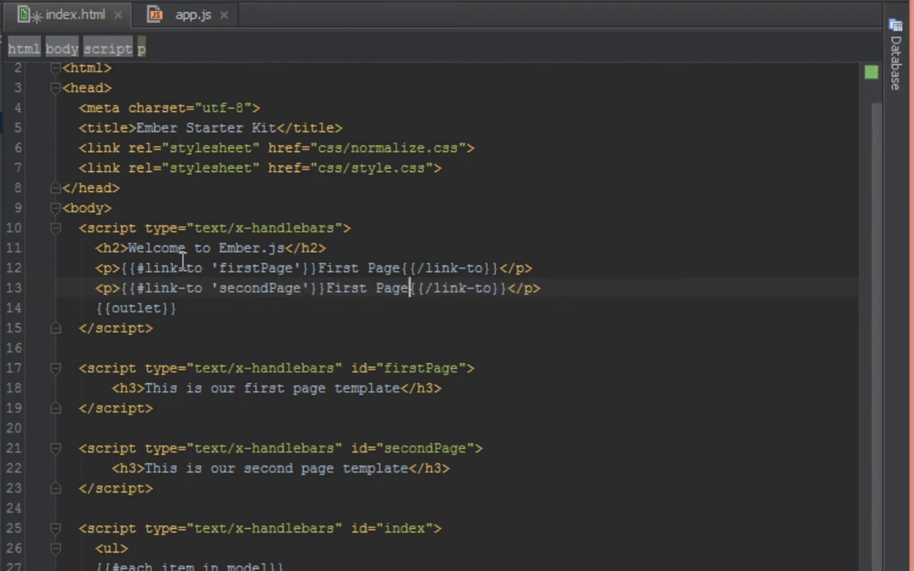
double_click(392, 289)
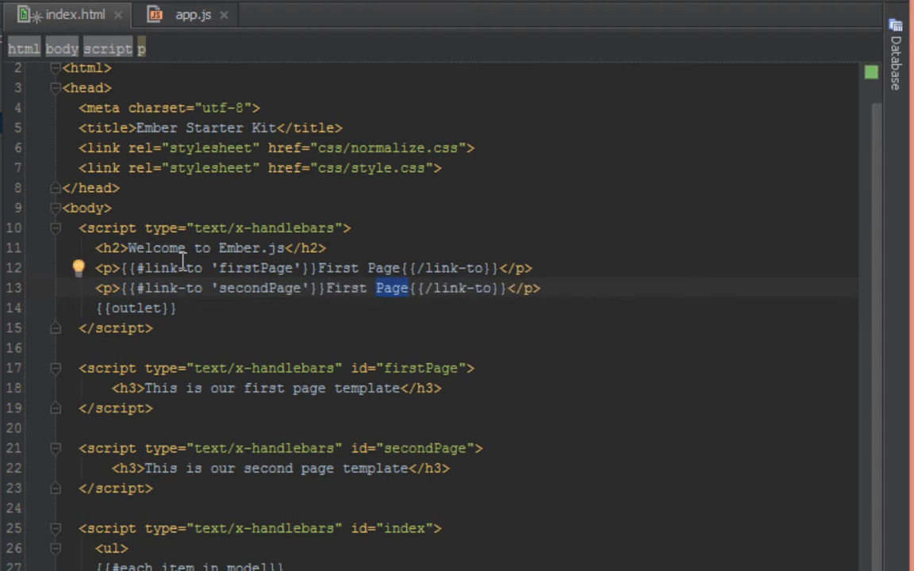
text(Se)
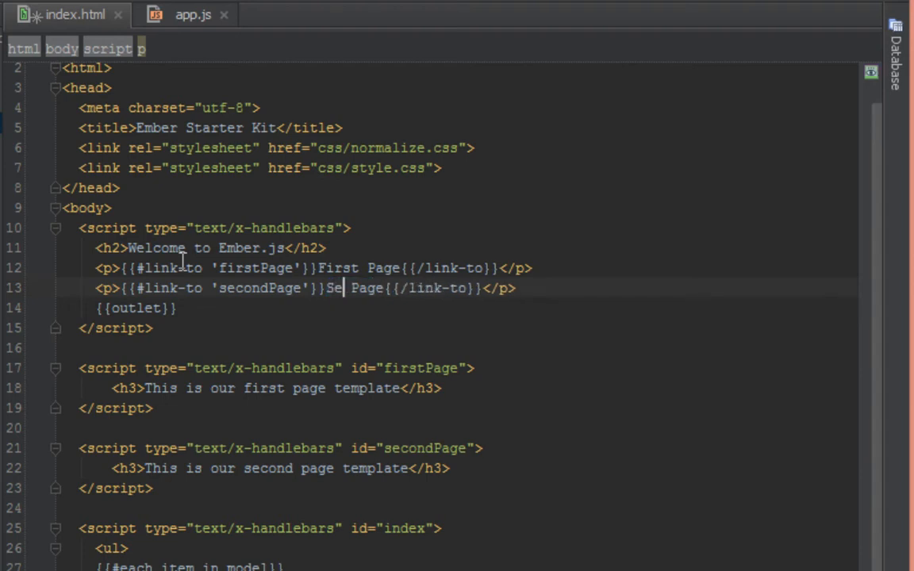
text(cond)
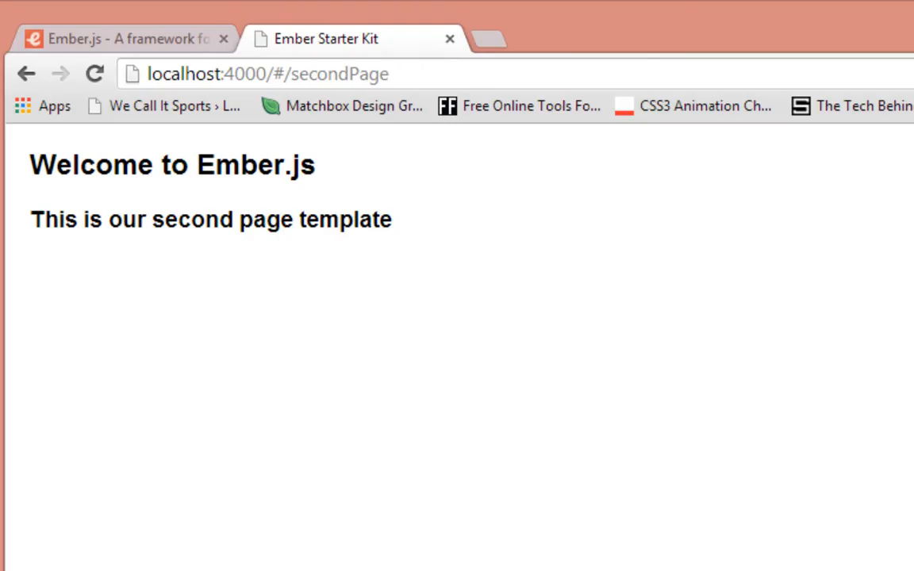
Step: Reload the app and follow the First Page and Second Page links to each template
click(94, 73)
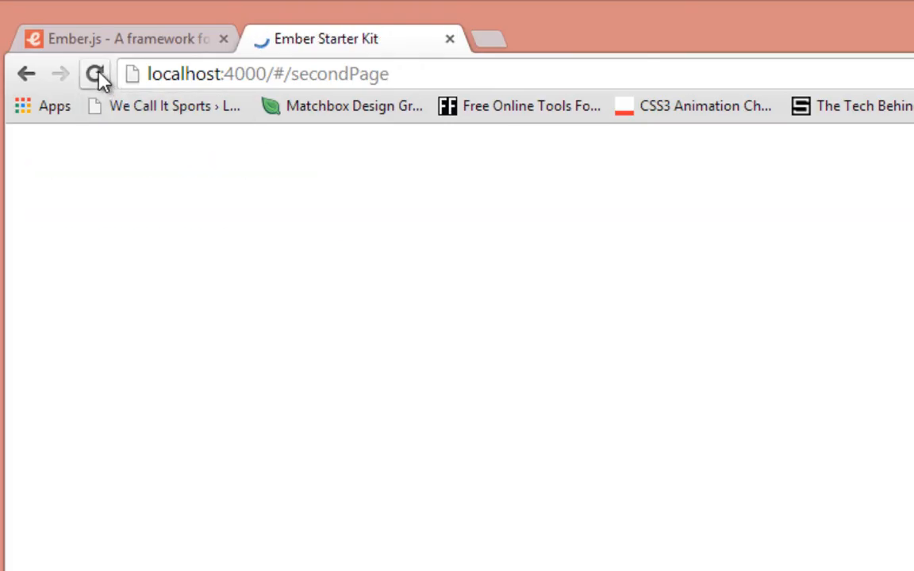
click(95, 75)
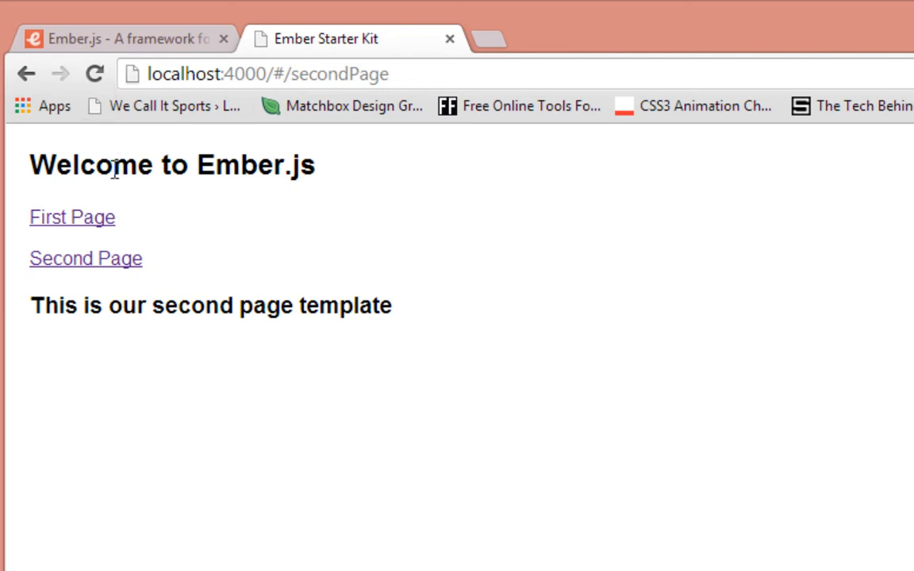
mouse_move(79, 225)
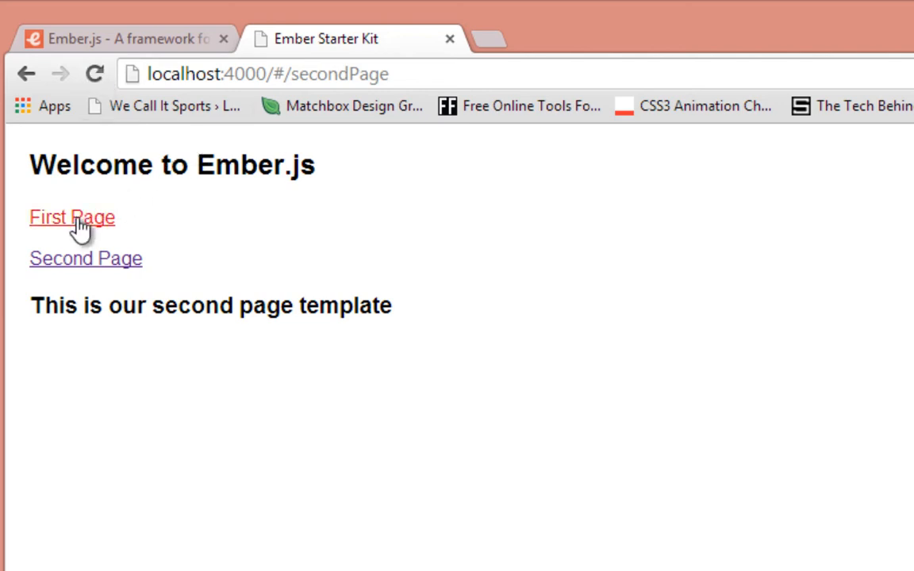
click(71, 216)
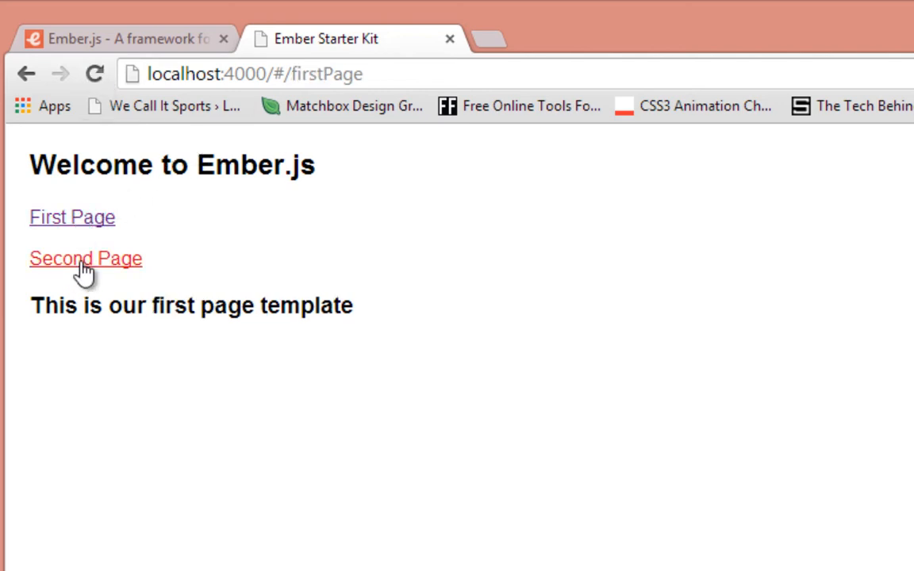
click(86, 258)
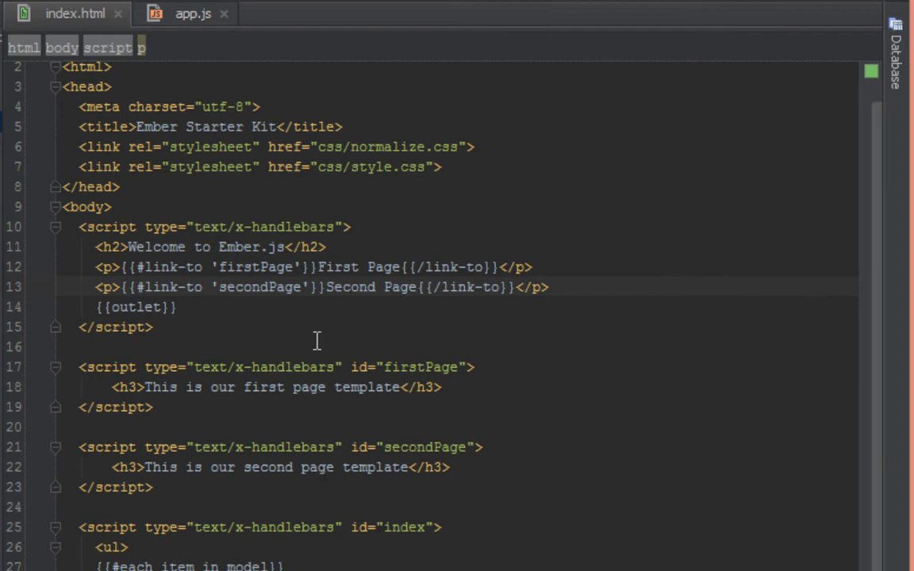
mouse_move(124, 267)
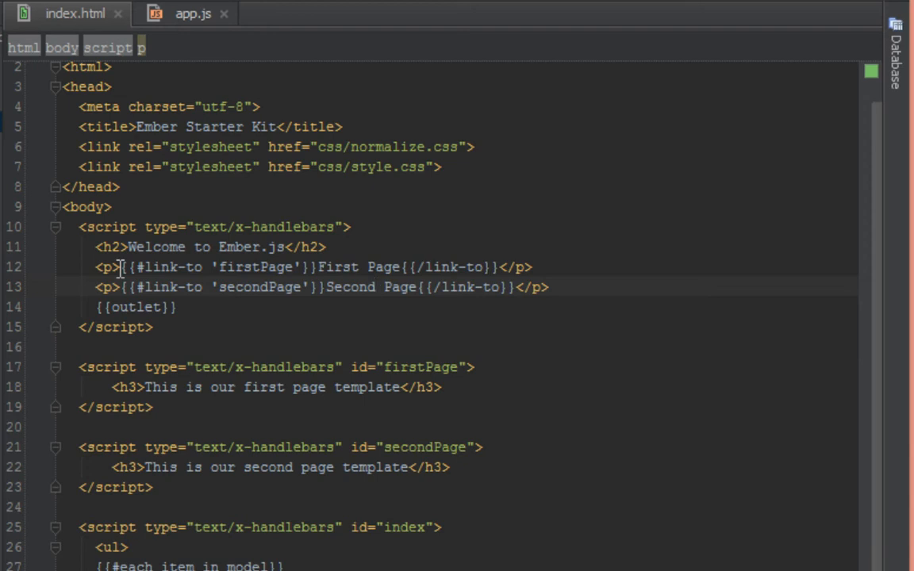
Step: Add a third paragraph with a plain <a href="/#/firstPage">First Page</a> anchor
drag(121, 266, 426, 266)
text(<p></p>)
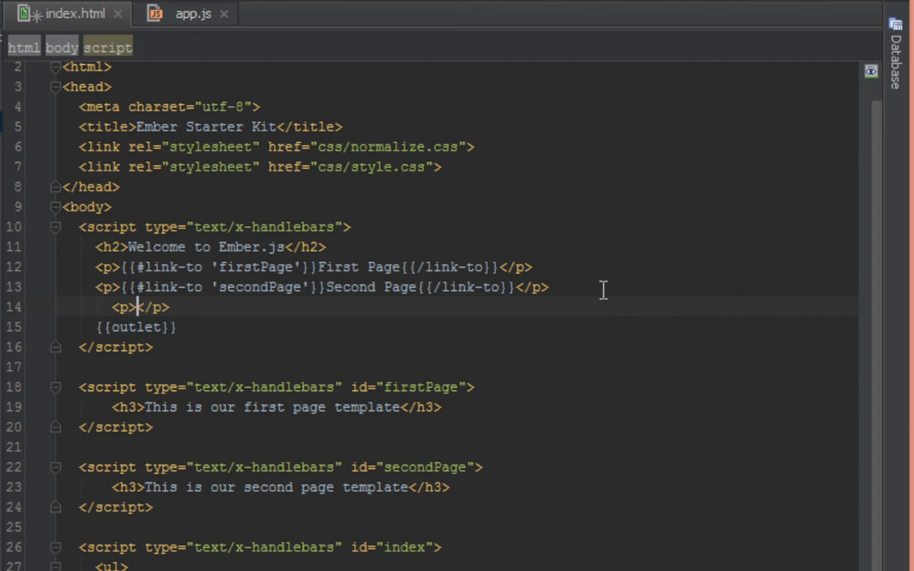
text(a href="/"></a)
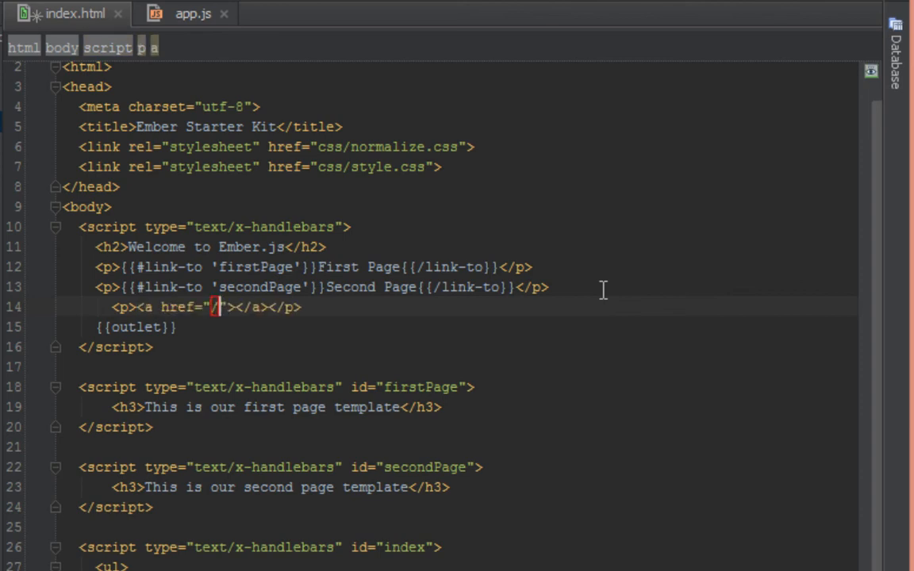
text(#)
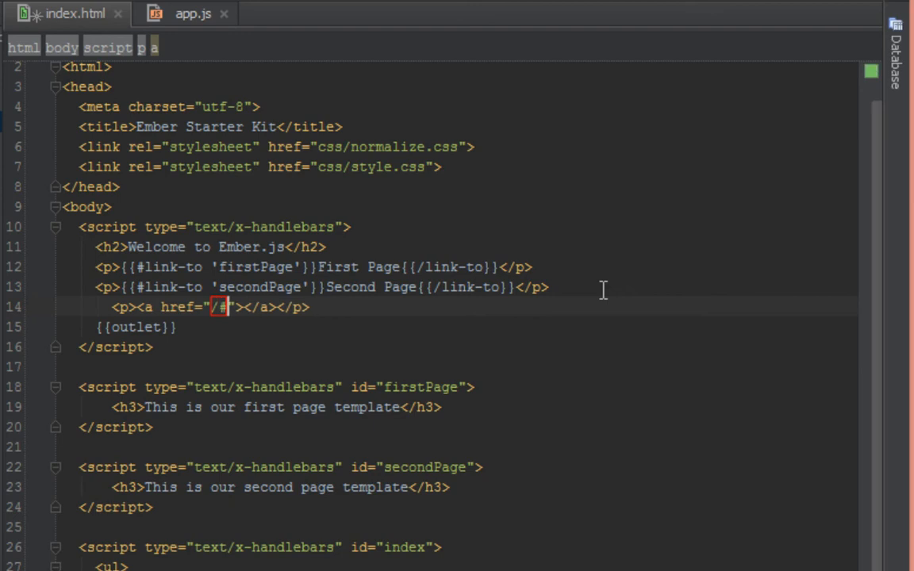
text(/firstPage)
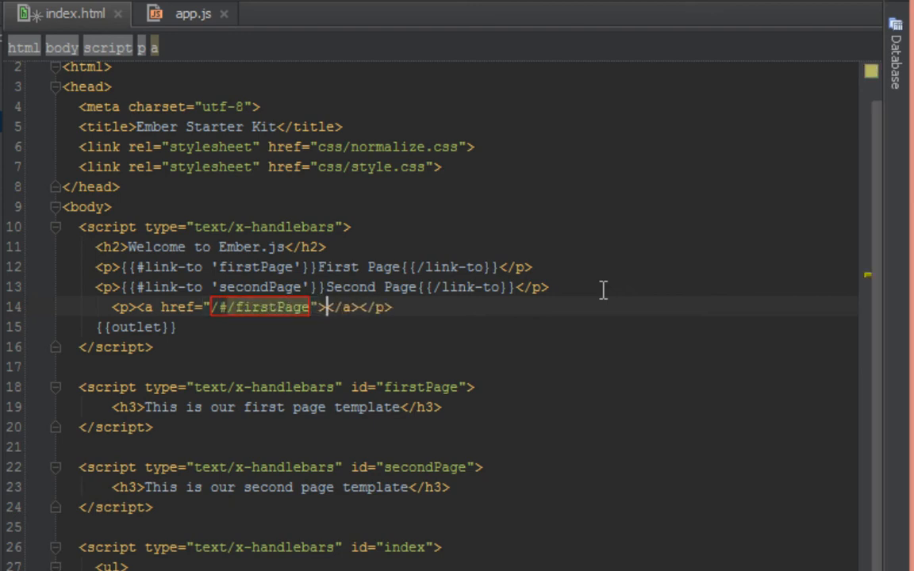
text(F)
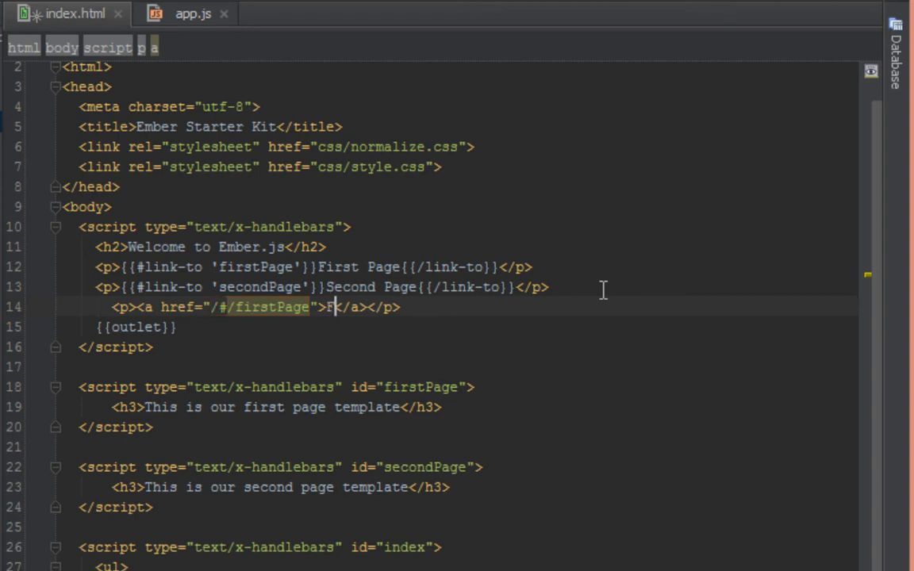
text(irst Page)
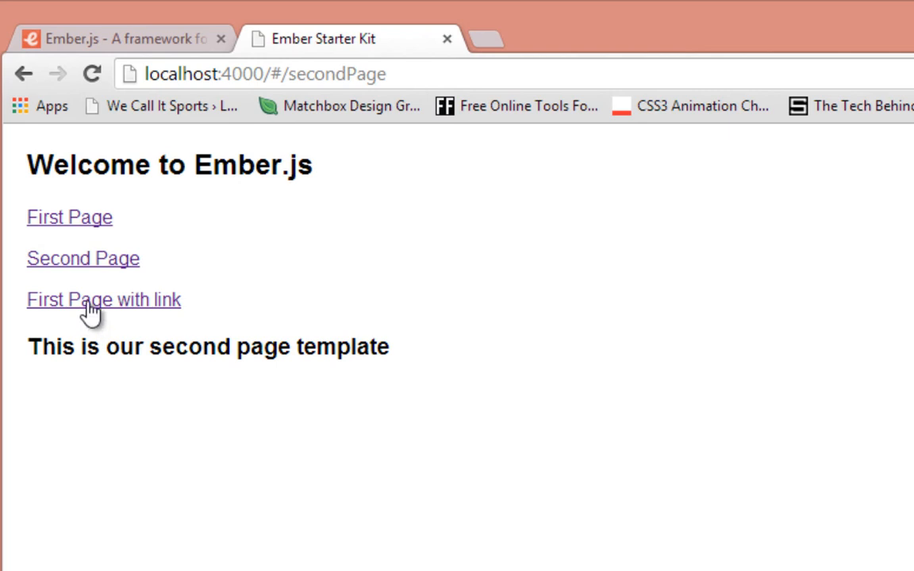
Step: Follow the First Page with link anchor to the first page template, then reload
click(70, 216)
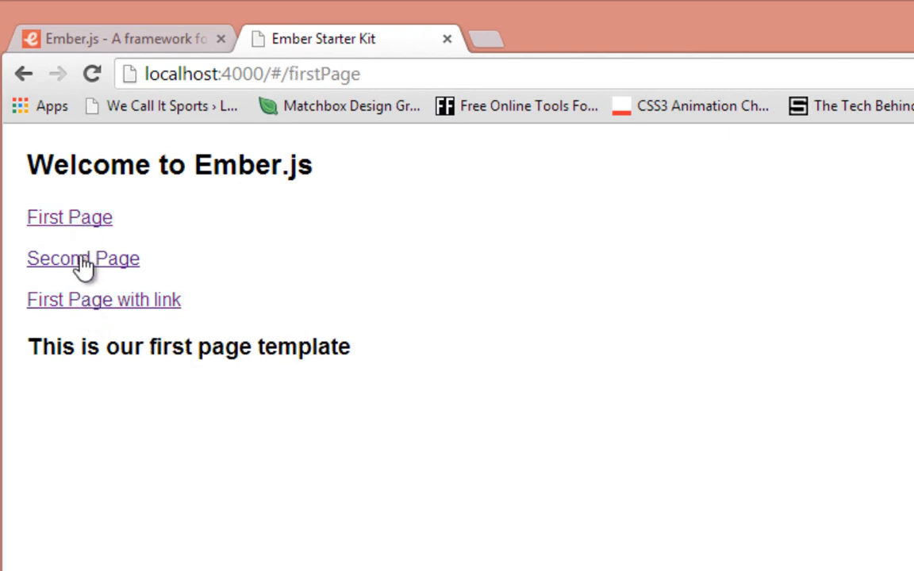
mouse_move(251, 341)
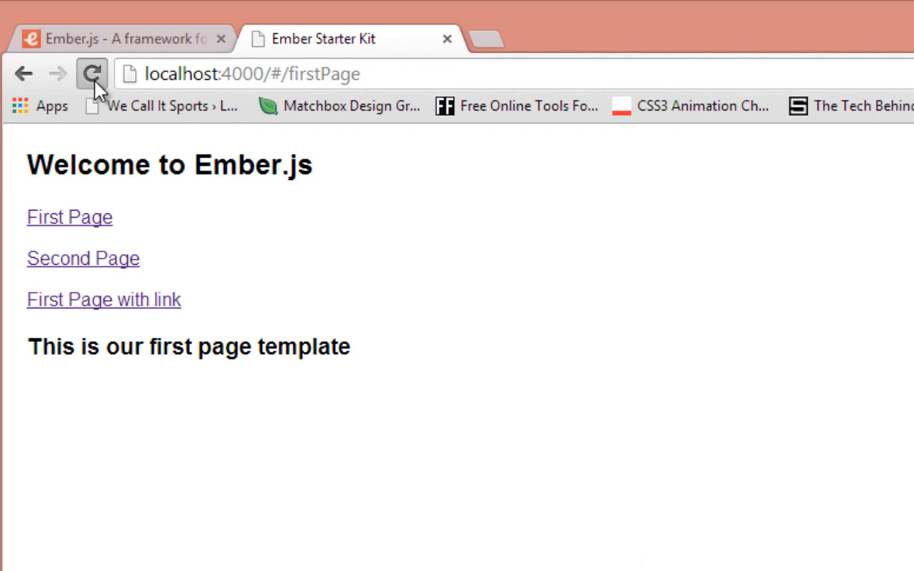
click(93, 75)
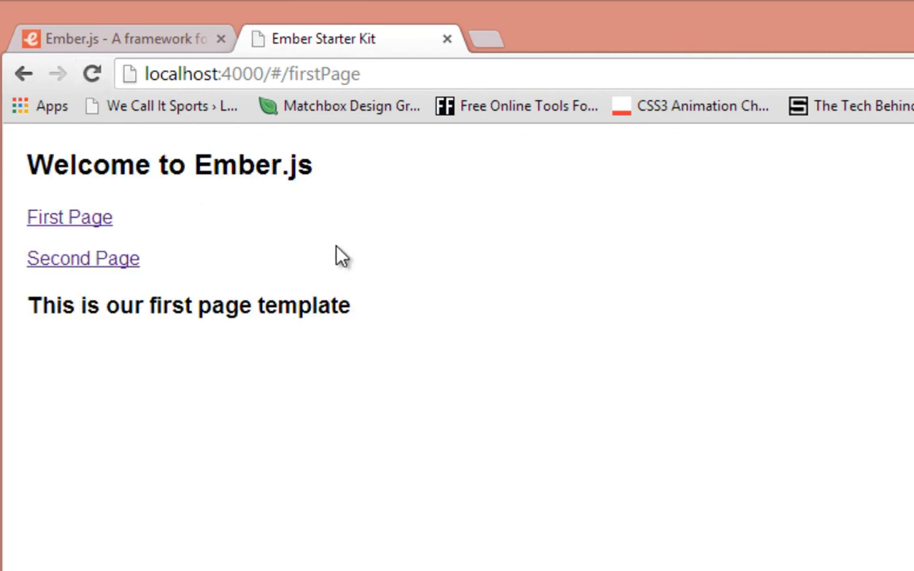
Step: Inspect the First Page link to reveal its active ember-view anchor to #/firstPage
right_click(70, 216)
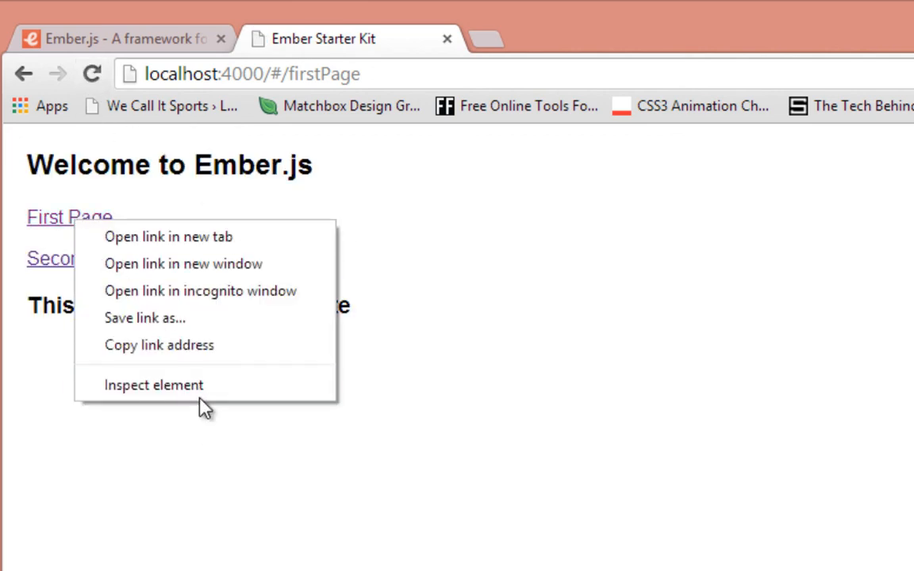
click(154, 386)
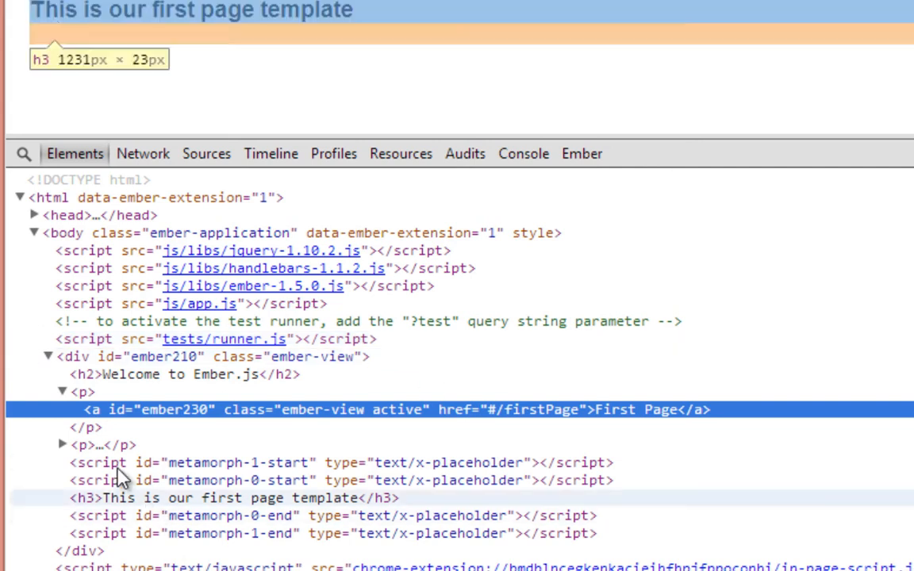
mouse_move(127, 421)
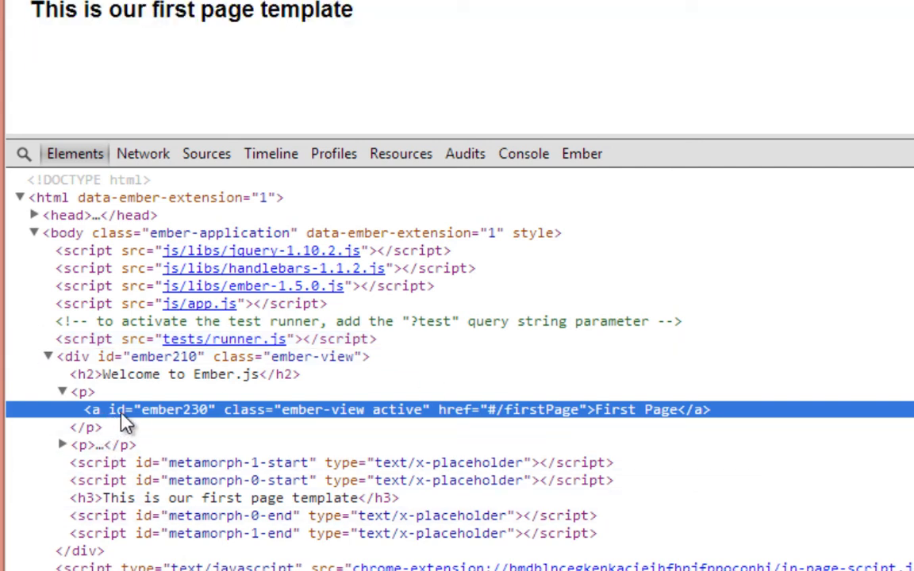
mouse_move(421, 425)
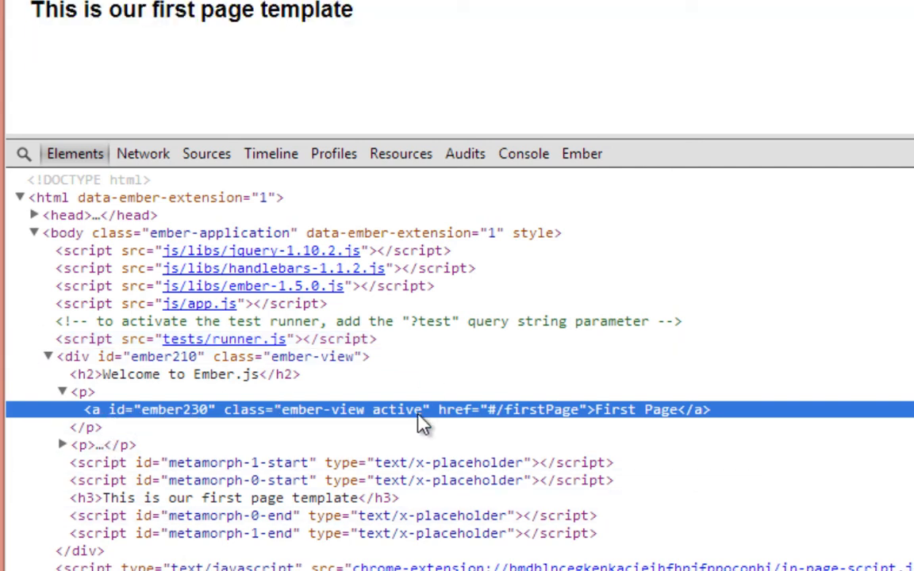